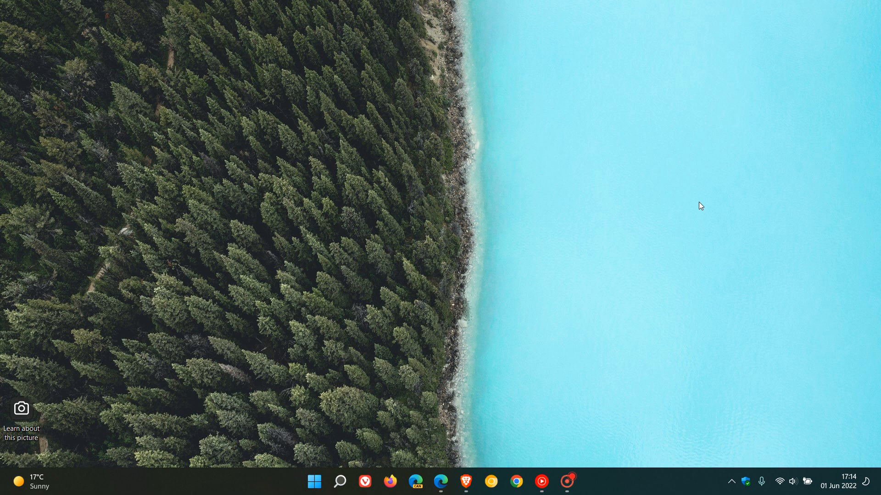
{"action": "mouse_move", "coordinate": [634, 202]}
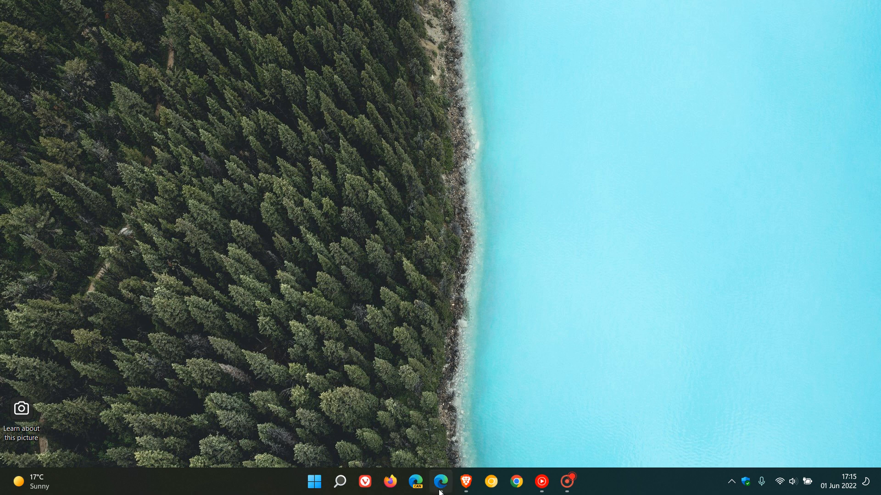
Step: Bring the Edge window with the NVIDIA RTX/Quadro Release 515 driver page to the front
{"action": "left_click", "coordinate": [441, 481]}
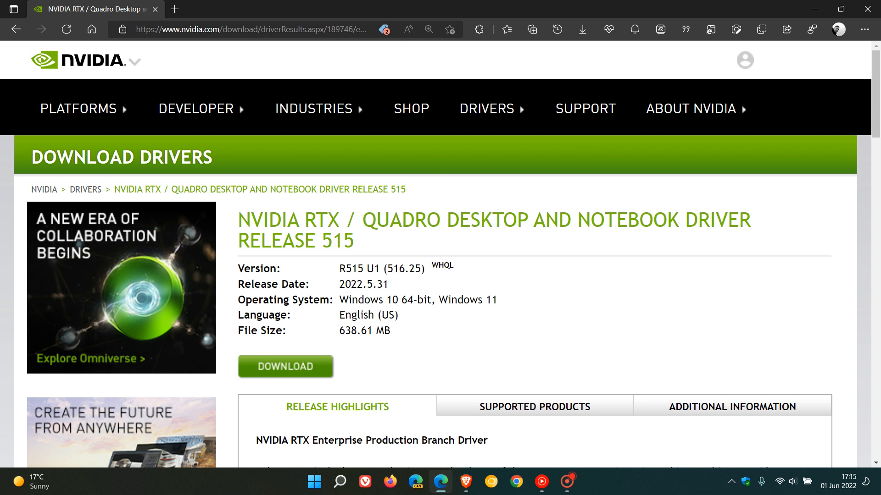
{"action": "mouse_move", "coordinate": [432, 237]}
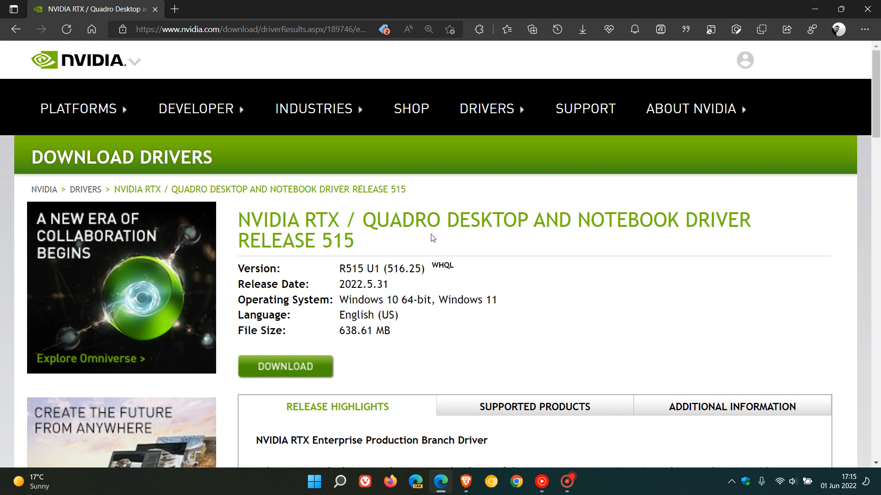
{"action": "mouse_move", "coordinate": [402, 283]}
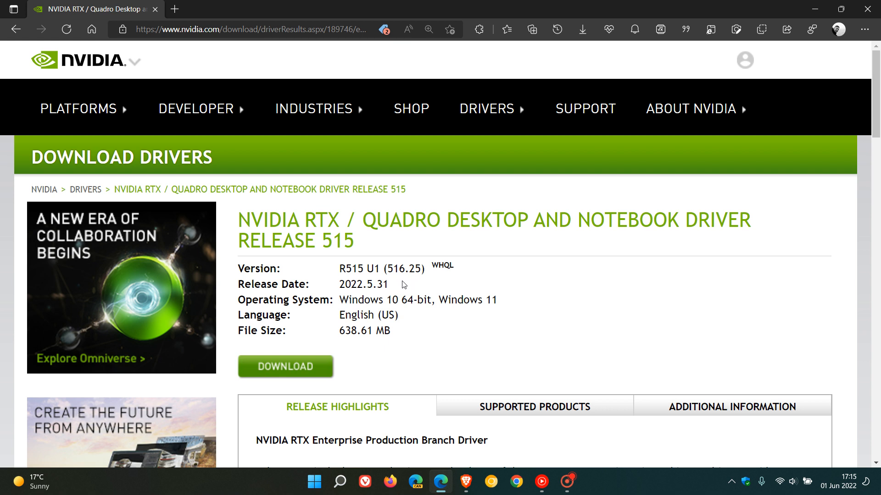
{"action": "mouse_move", "coordinate": [402, 285]}
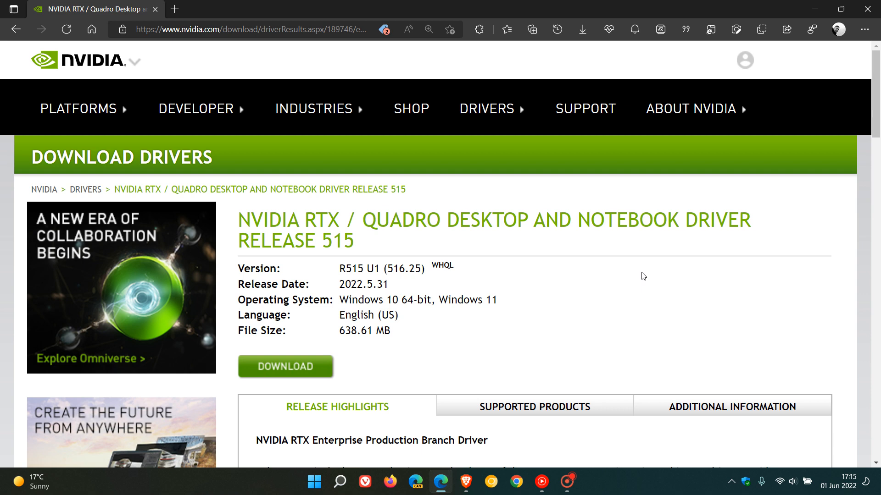
Step: Highlight the Release Highlights sentence on Production Branch drivers being ideal for enterprise customers
{"action": "scroll", "scroll_direction": "down", "scroll_amount": 3}
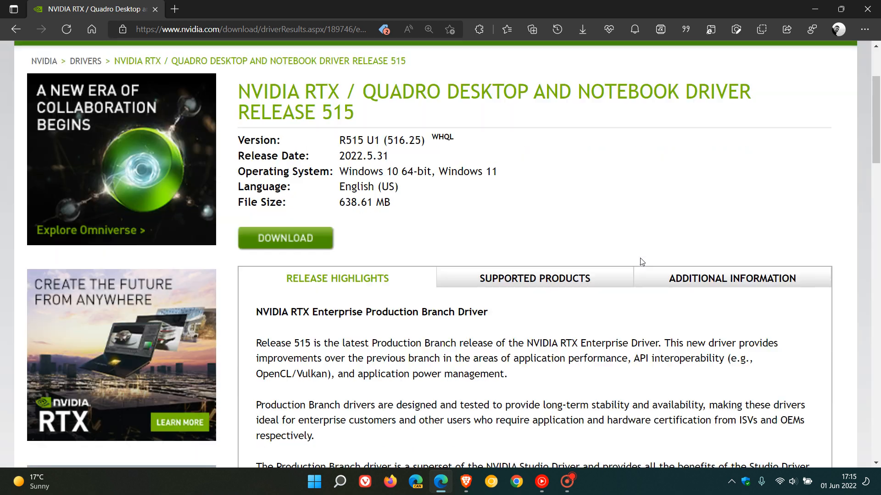
{"action": "scroll", "scroll_direction": "down", "scroll_amount": 3}
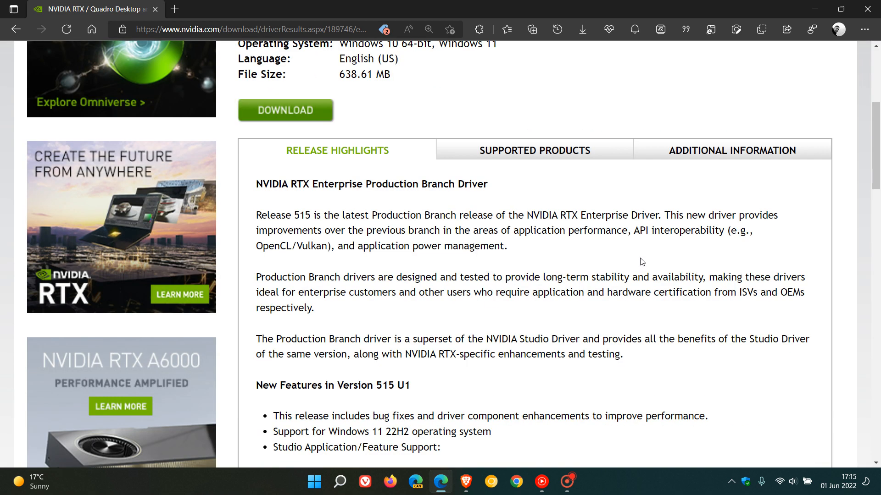
{"action": "mouse_move", "coordinate": [269, 288]}
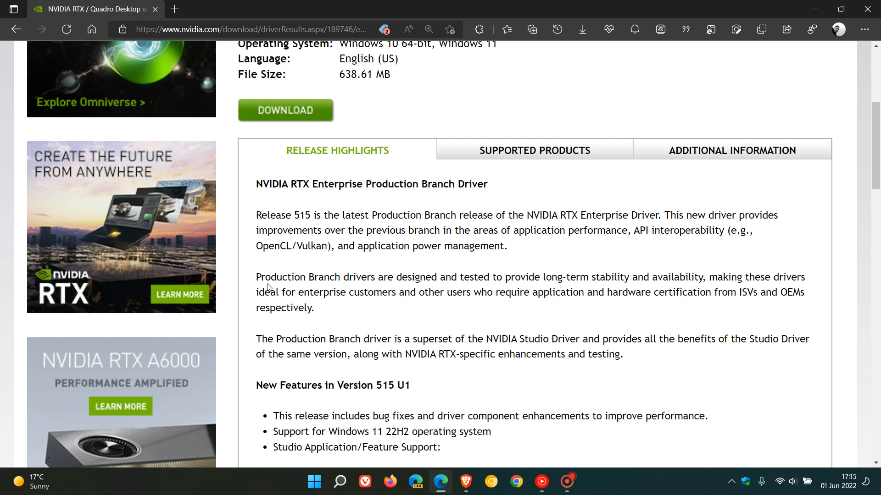
{"action": "mouse_move", "coordinate": [269, 287]}
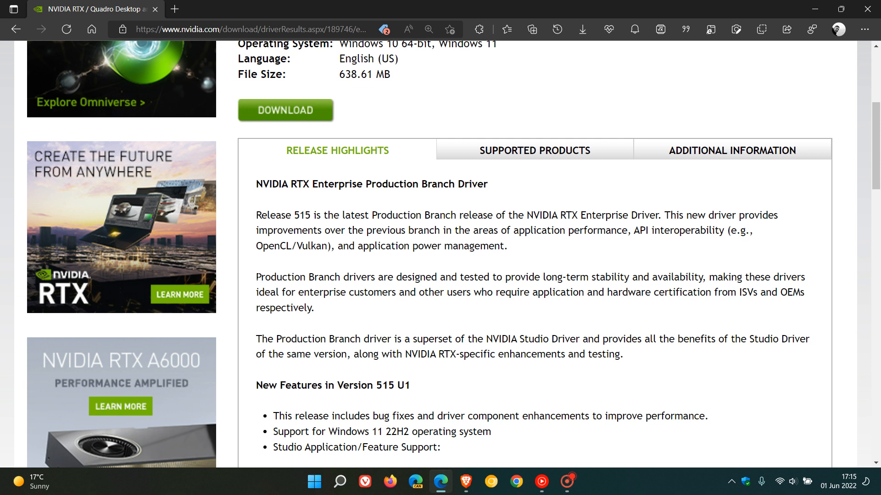
{"action": "left_click_drag", "start_coordinate": [256, 277], "coordinate": [406, 277]}
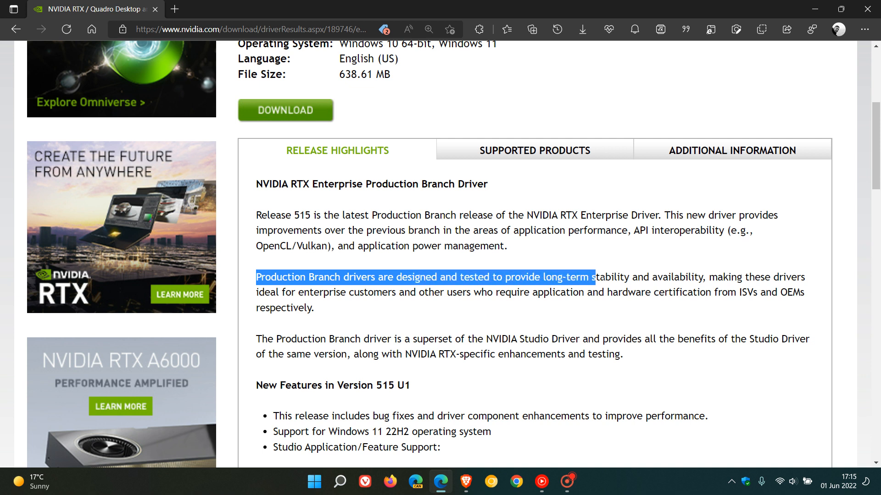
{"action": "left_click_drag", "start_coordinate": [595, 277], "coordinate": [719, 277]}
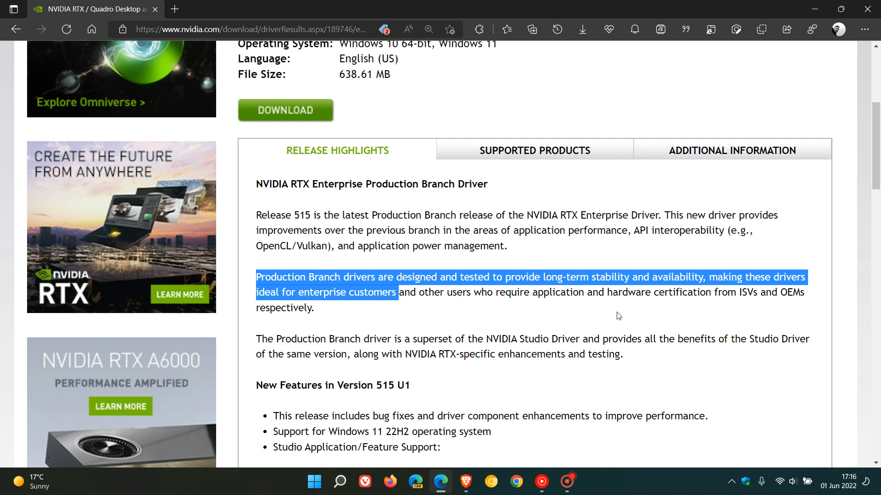
{"action": "mouse_move", "coordinate": [392, 312]}
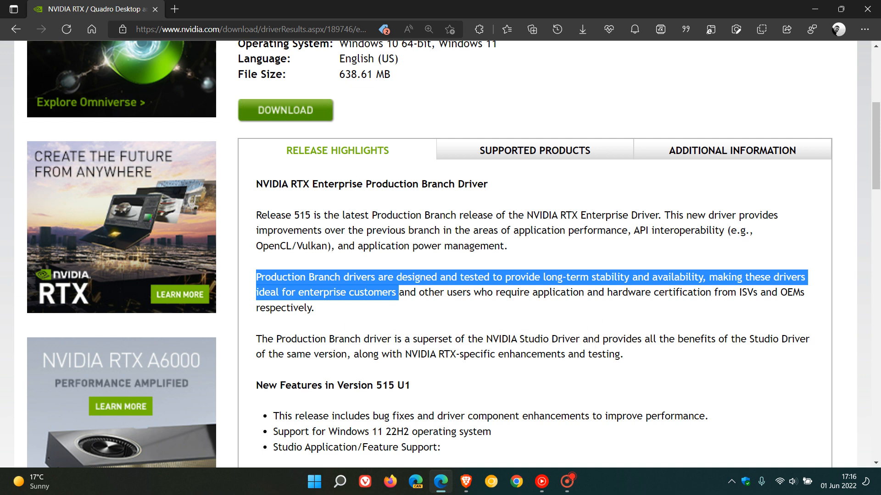
Step: Highlight the bug fixes bullet under New Features in Version 515 U1, then clear the selection
{"action": "scroll", "scroll_direction": "down", "scroll_amount": 3}
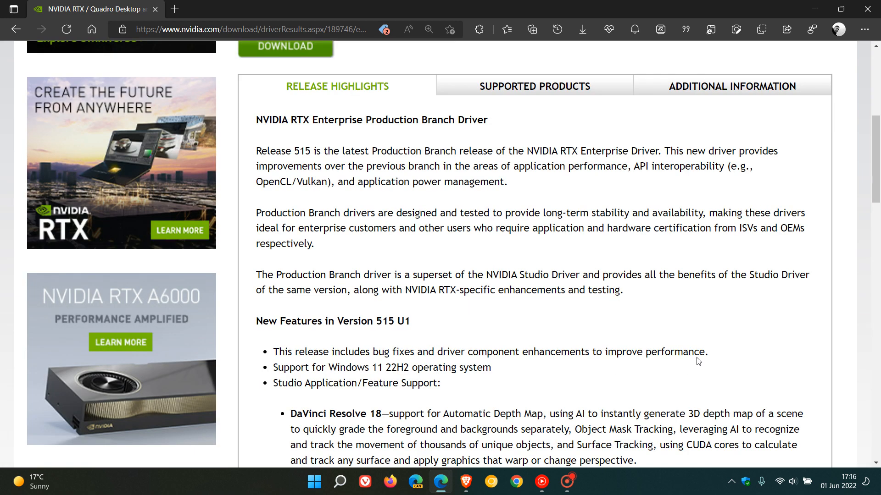
{"action": "scroll", "scroll_direction": "down", "scroll_amount": 3}
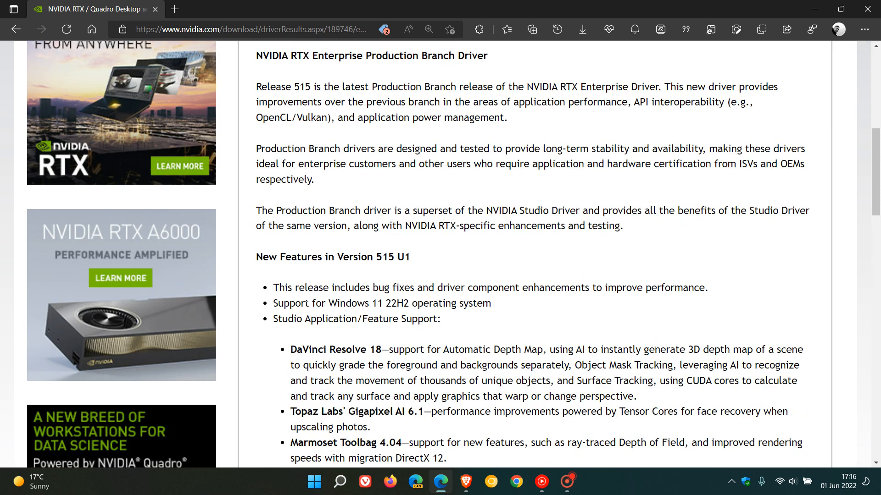
{"action": "left_click_drag", "start_coordinate": [272, 287], "coordinate": [403, 287]}
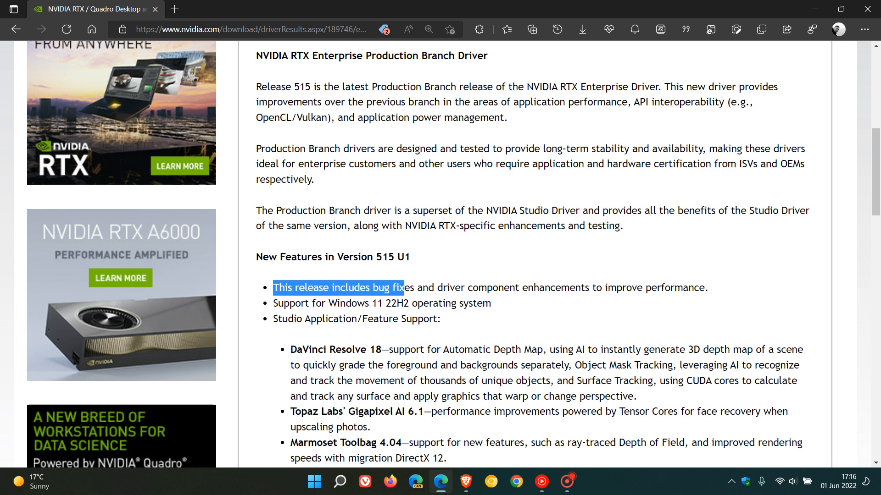
{"action": "left_click_drag", "start_coordinate": [402, 287], "coordinate": [615, 287]}
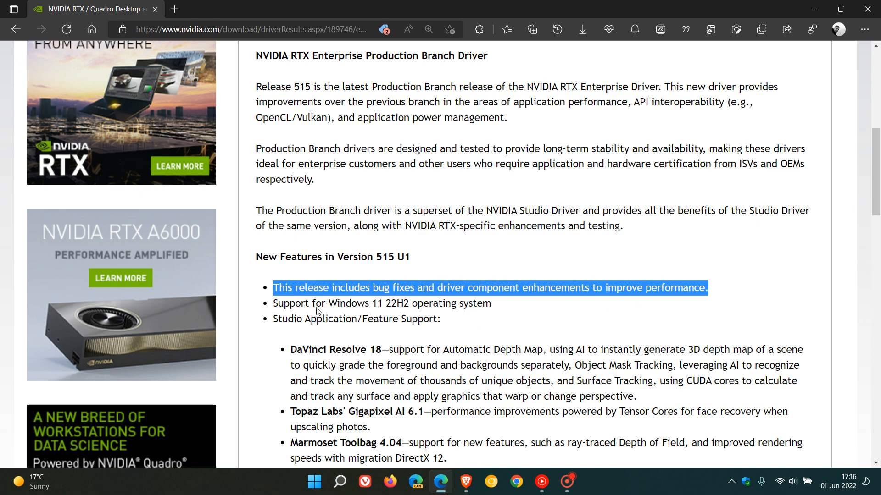
{"action": "left_click", "coordinate": [394, 287]}
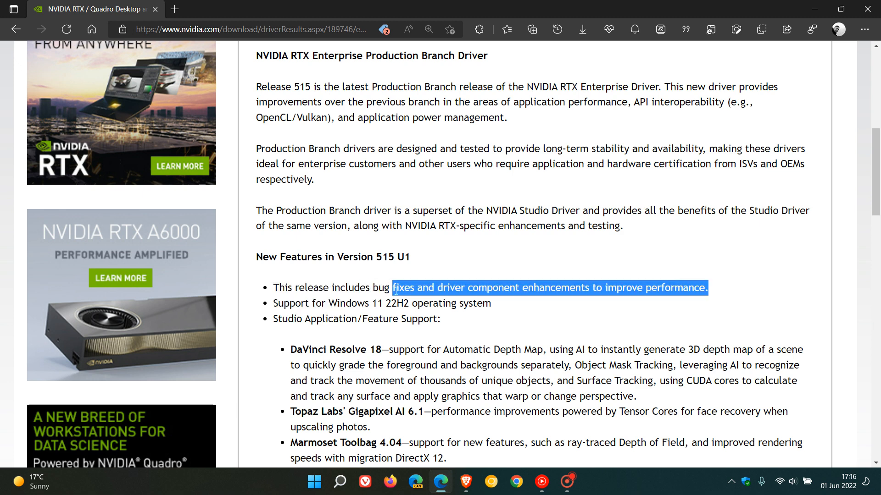
{"action": "left_click_drag", "start_coordinate": [392, 287], "coordinate": [462, 304]}
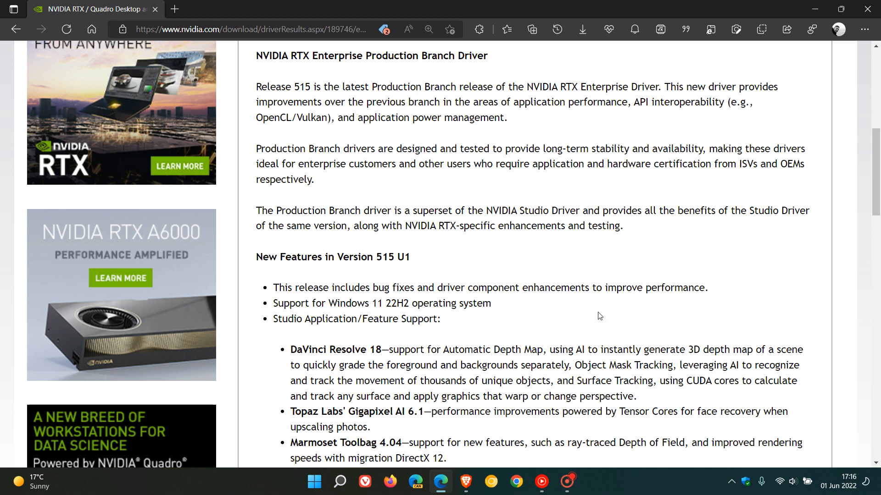
Step: Scroll back to the top of the page showing the R515 U1 version and download details
{"action": "scroll", "scroll_direction": "down", "scroll_amount": 3}
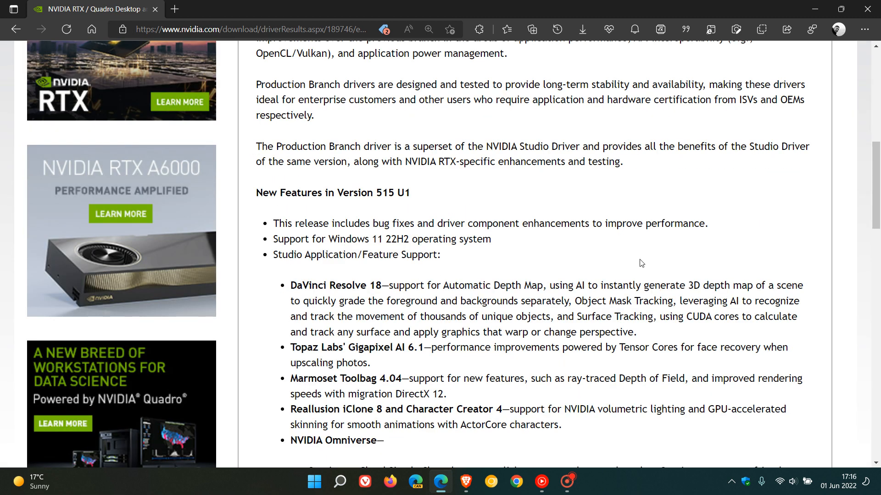
{"action": "scroll", "scroll_direction": "up", "scroll_amount": 3}
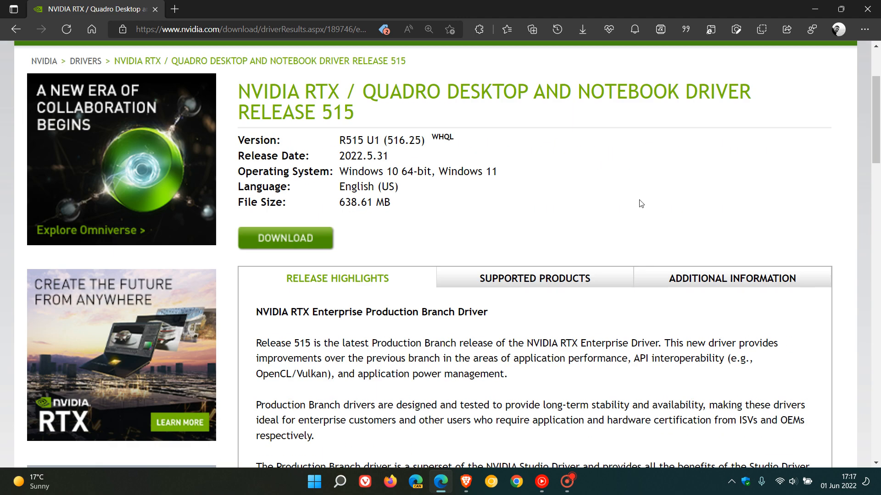
{"action": "mouse_move", "coordinate": [646, 204]}
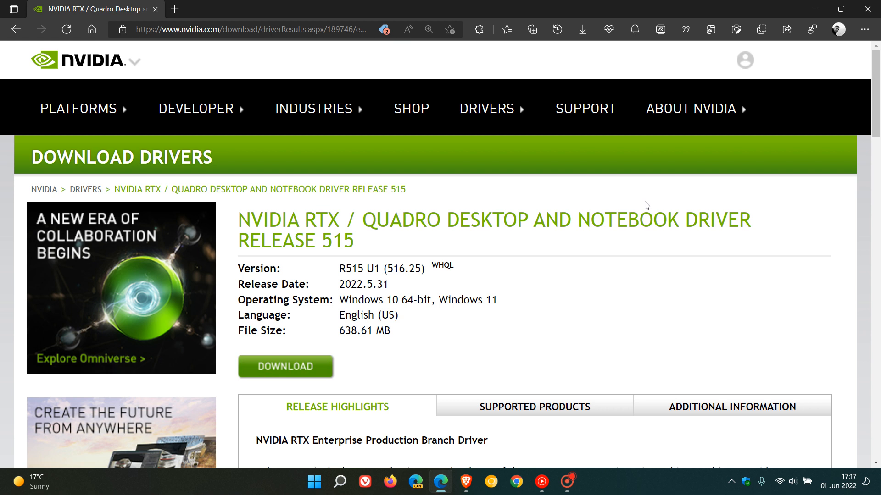
{"action": "mouse_move", "coordinate": [620, 328]}
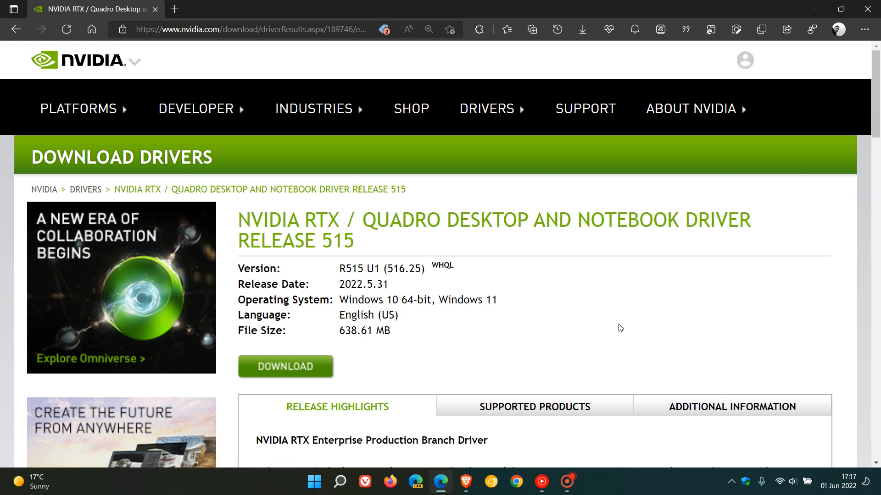
{"action": "mouse_move", "coordinate": [683, 317]}
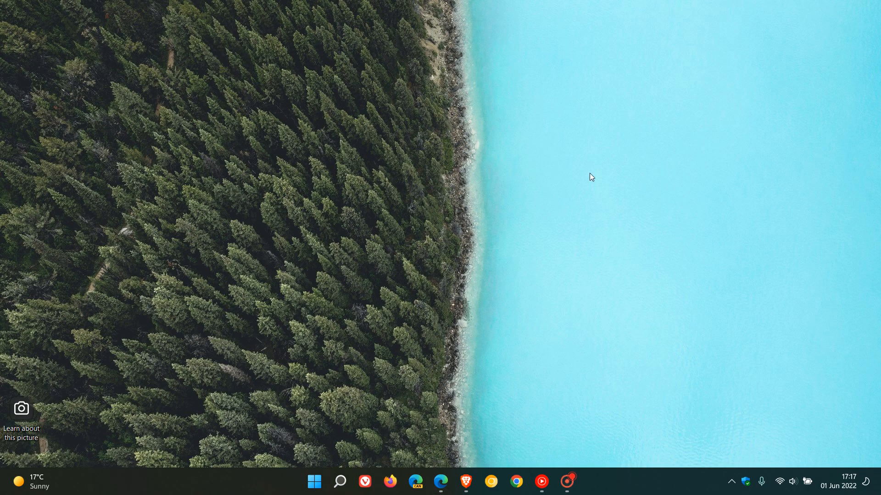
{"action": "mouse_move", "coordinate": [617, 209]}
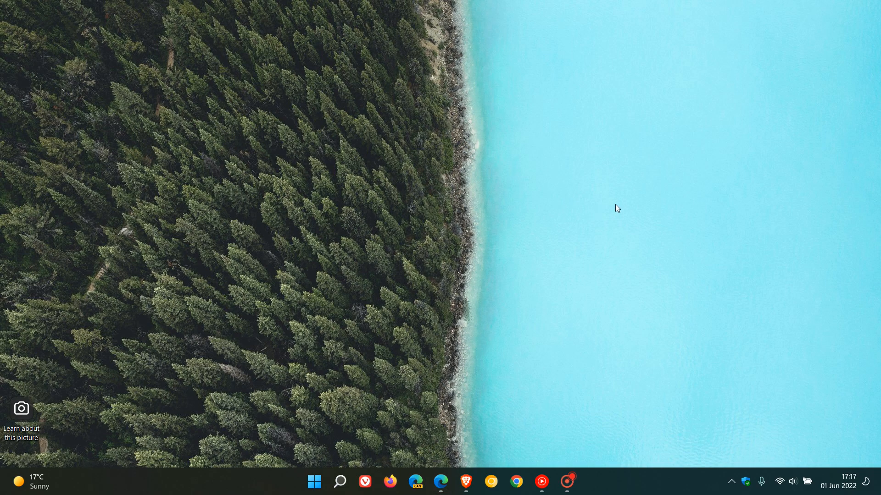